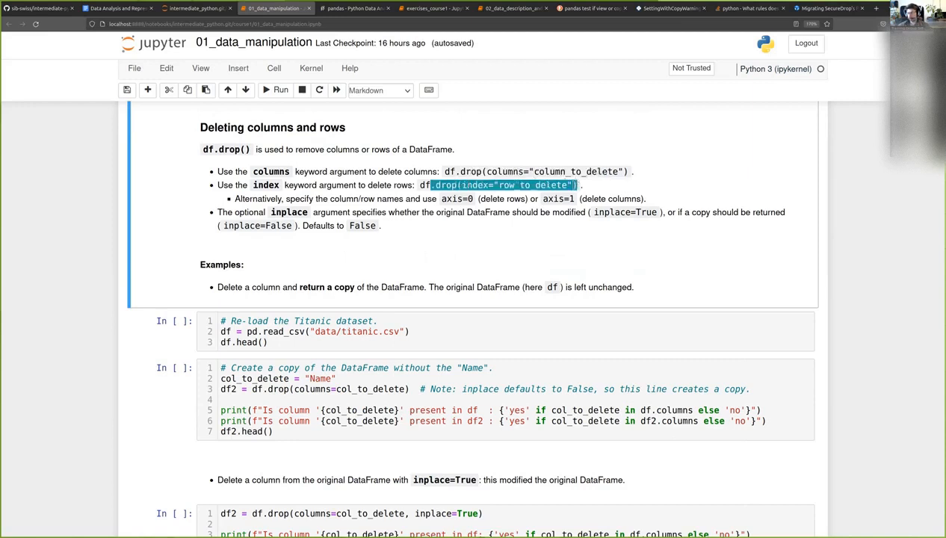
Highlight 'inplace' in the drop explanation and scroll through the lesson text
double_click(476, 185)
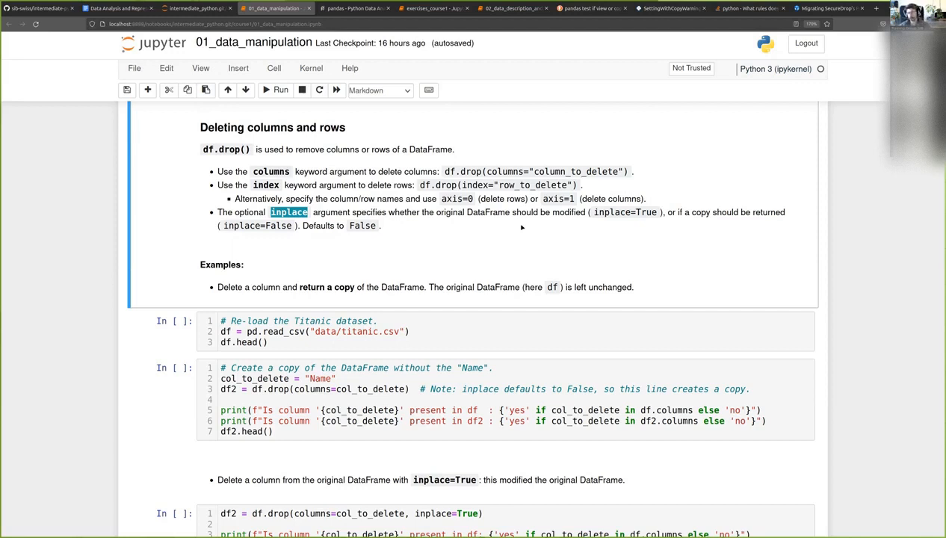
mouse_move(418, 272)
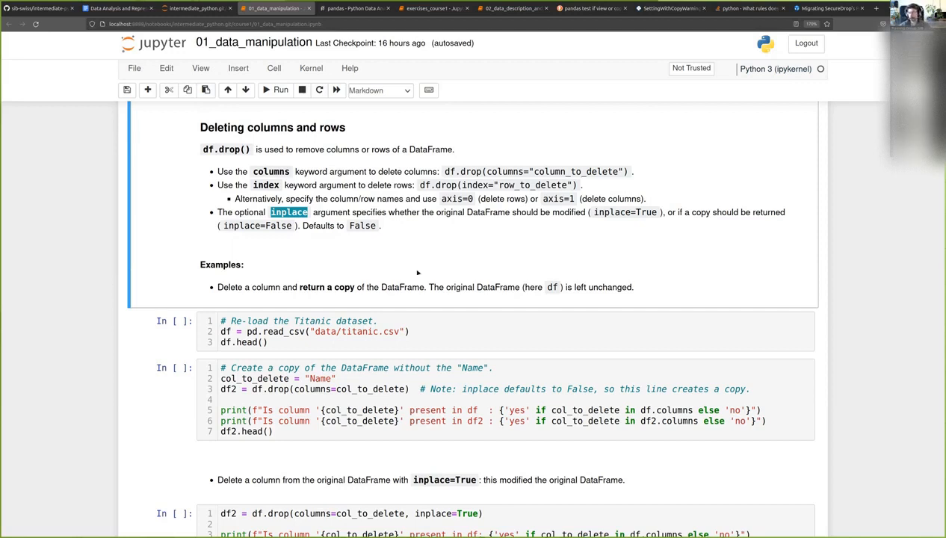
mouse_move(409, 273)
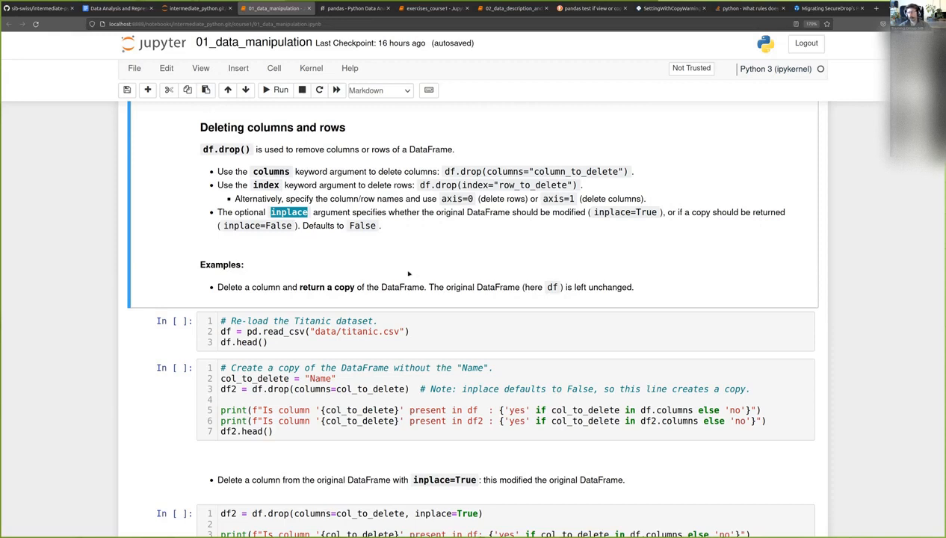
scroll(down, 3)
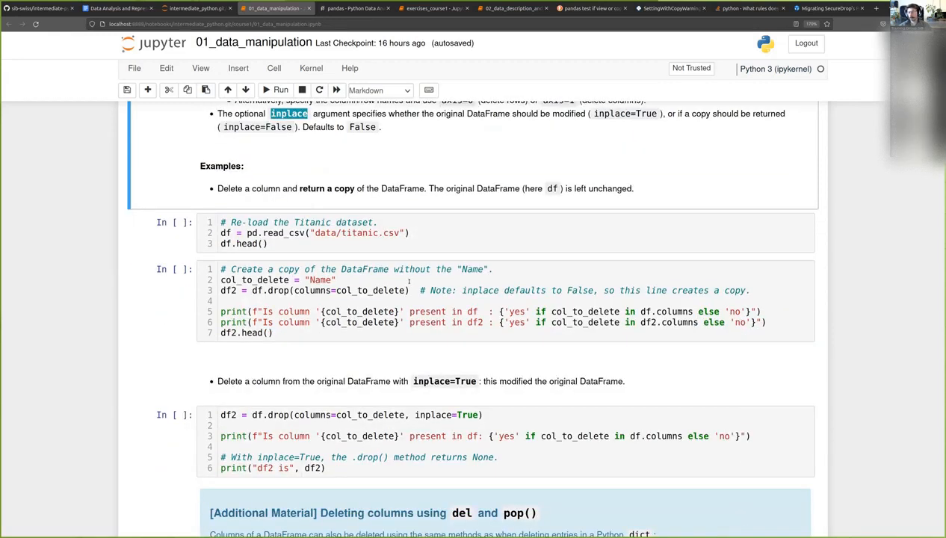
scroll(down, 3)
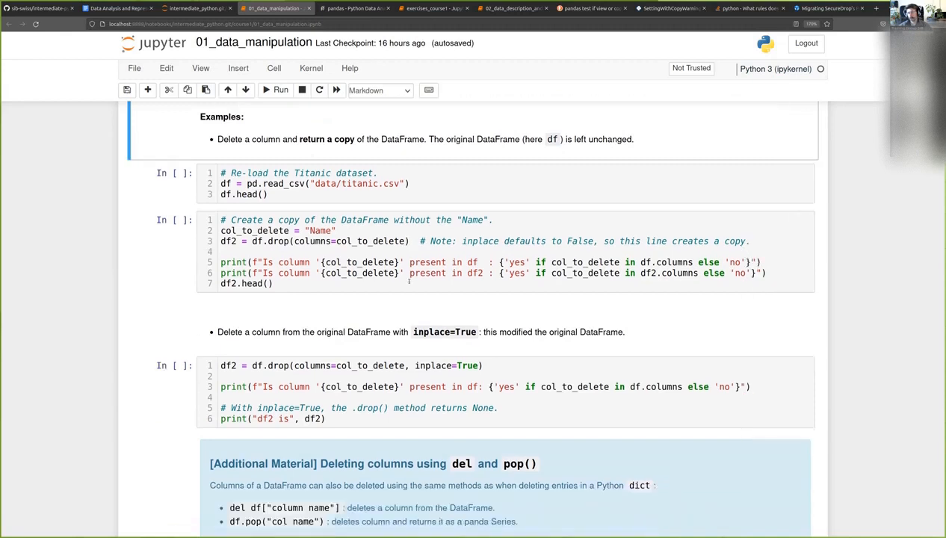
mouse_move(408, 311)
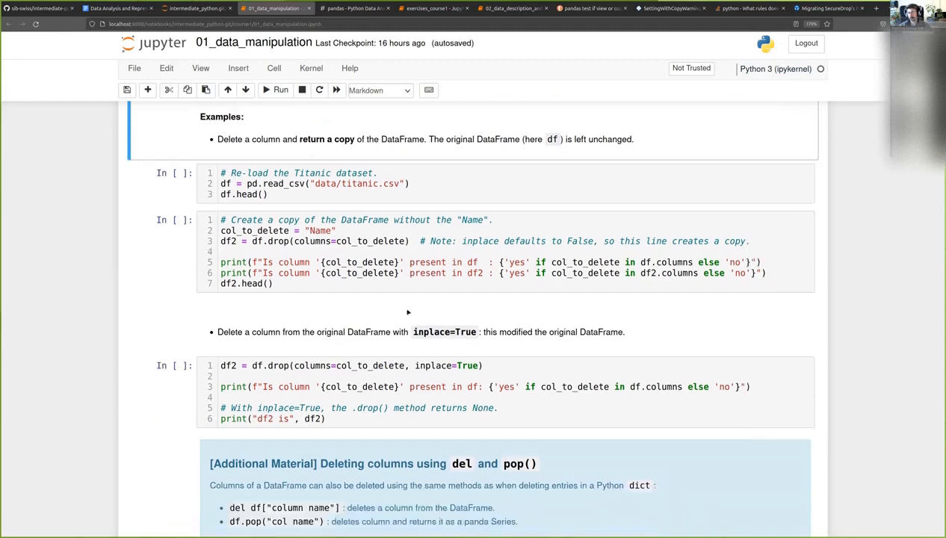
scroll(down, 3)
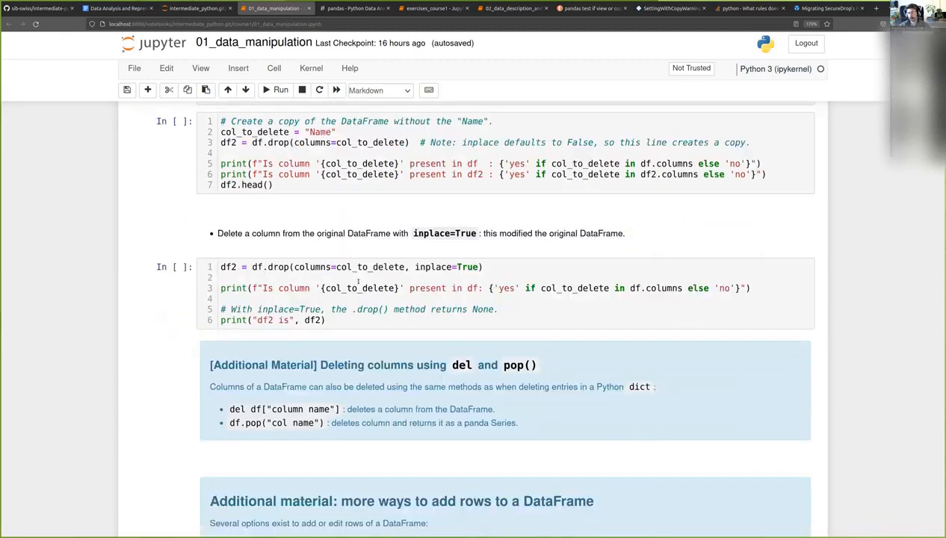
scroll(up, 3)
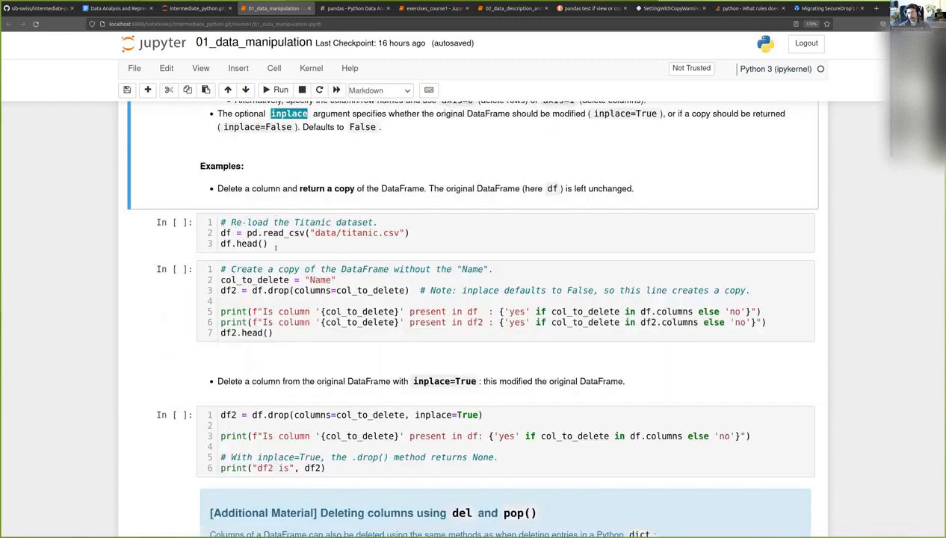
Run the Titanic reload cell and the df2 = df.drop(columns=col_to_delete) copy cell
click(277, 90)
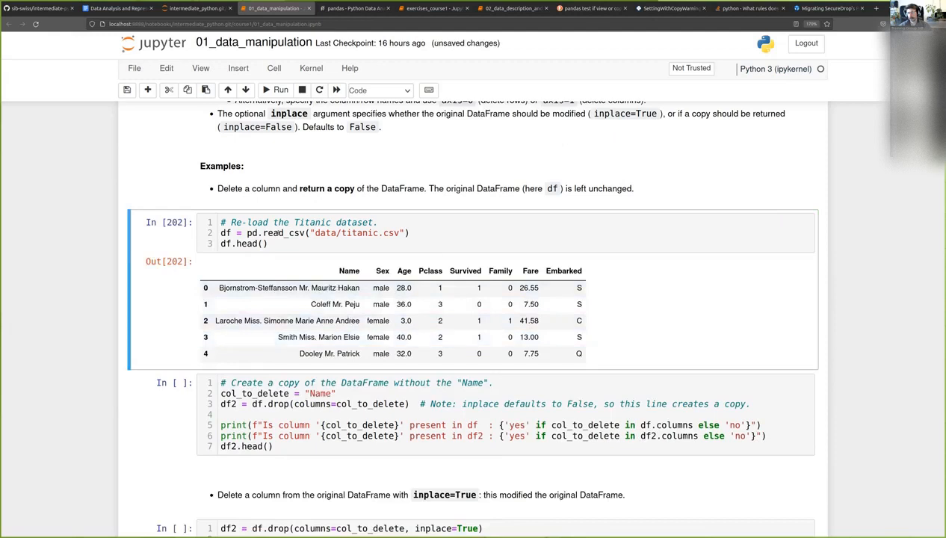
scroll(down, 3)
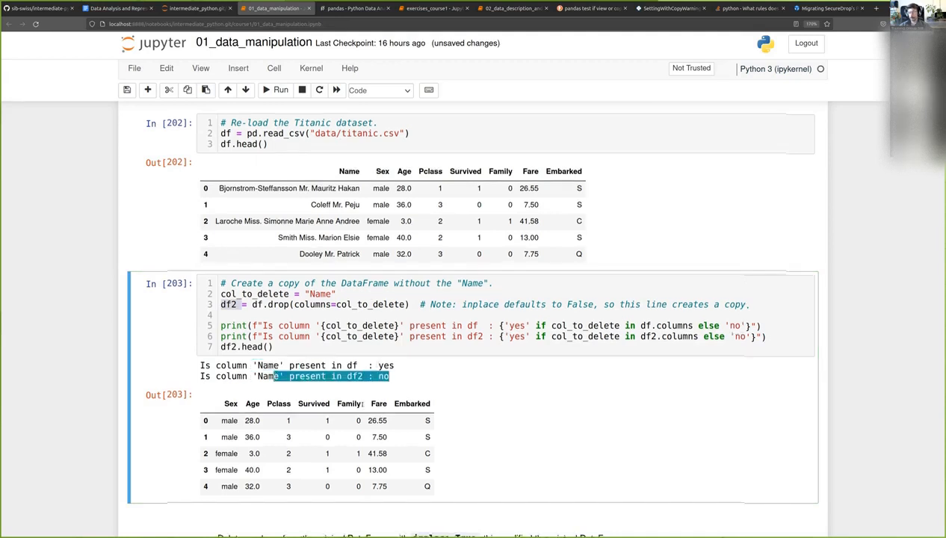
scroll(down, 3)
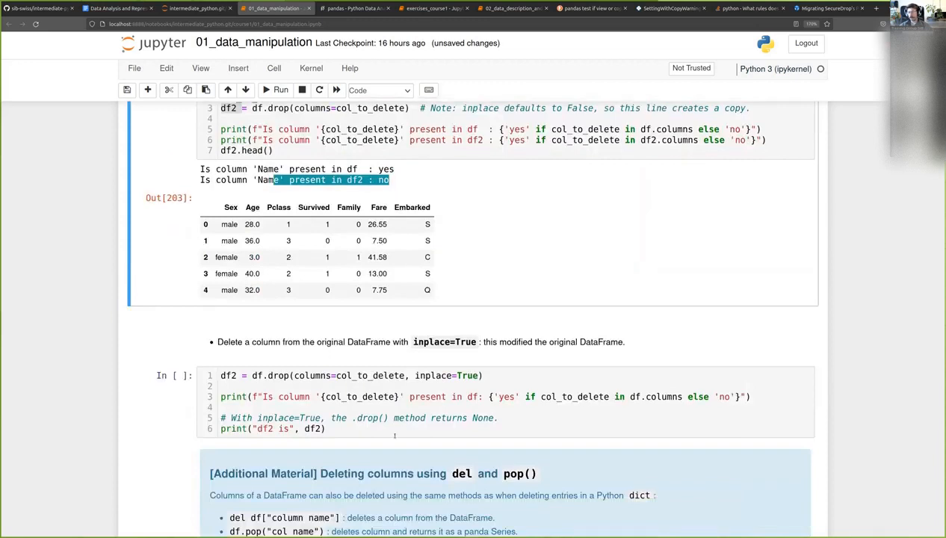
mouse_move(283, 387)
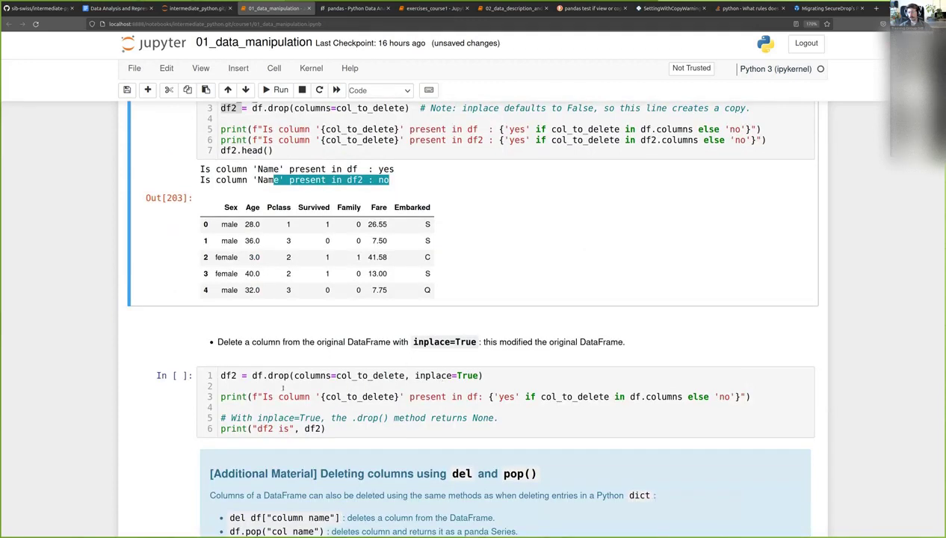
Run the df.drop(..., inplace=True) cell, leaving df without Name and df2 as None
click(276, 90)
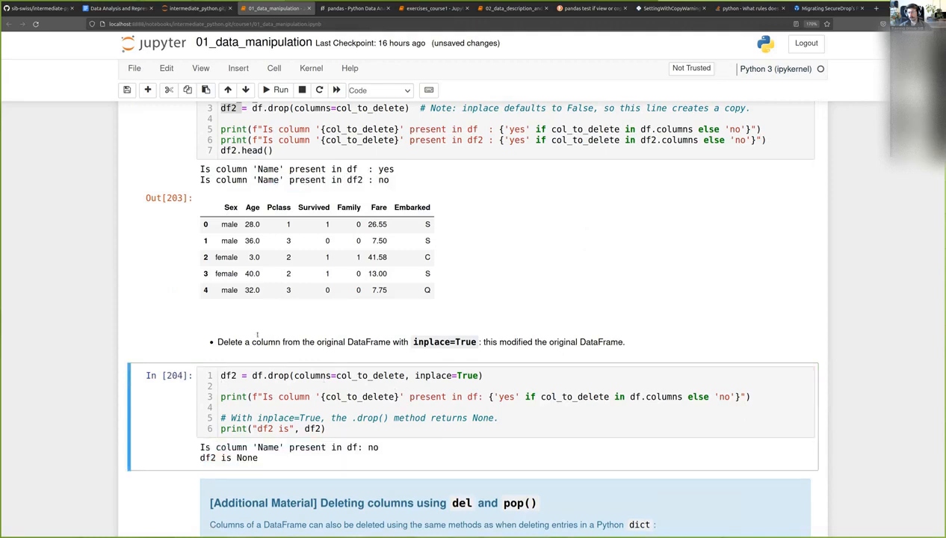
scroll(down, 3)
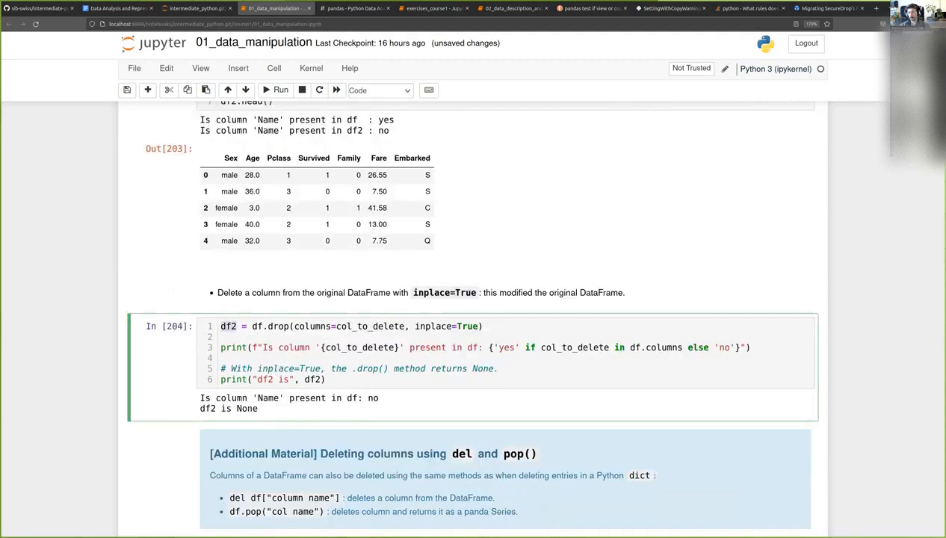
double_click(247, 409)
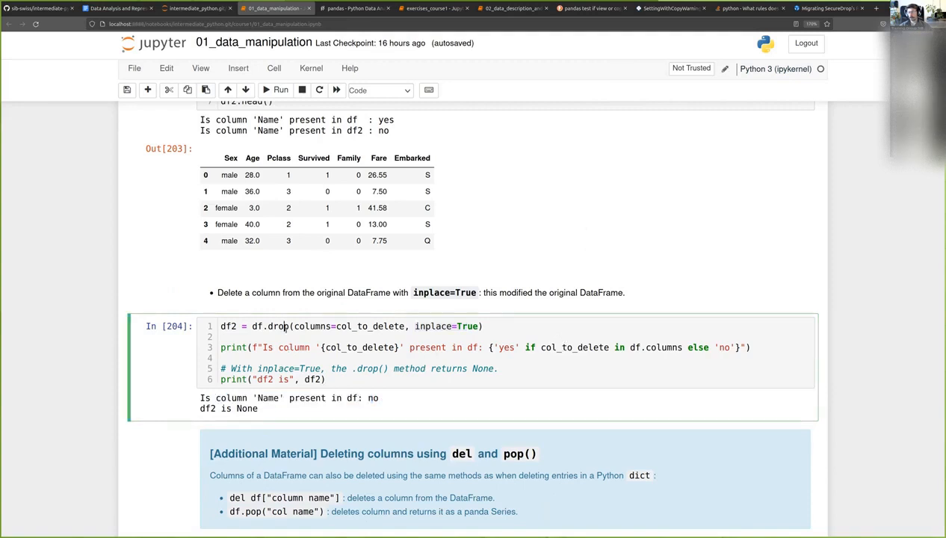
scroll(down, 3)
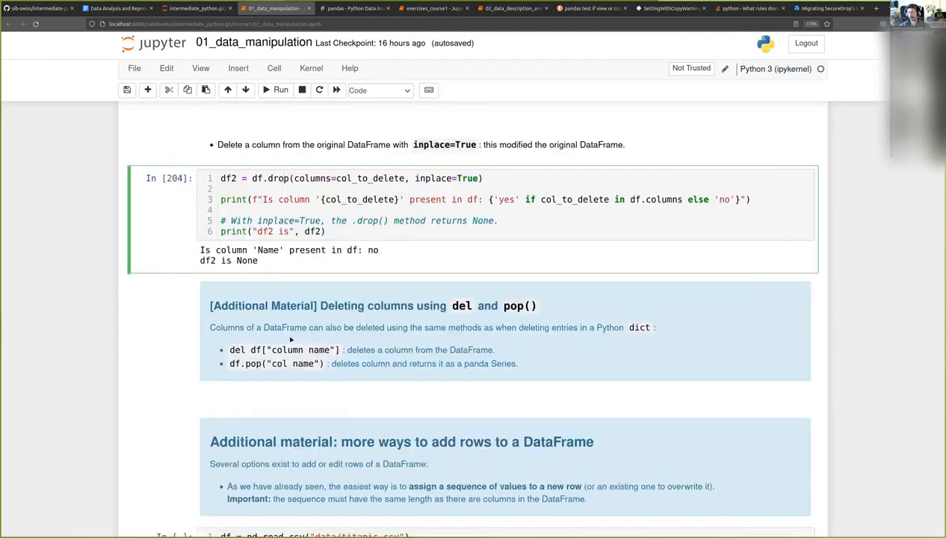
scroll(down, 3)
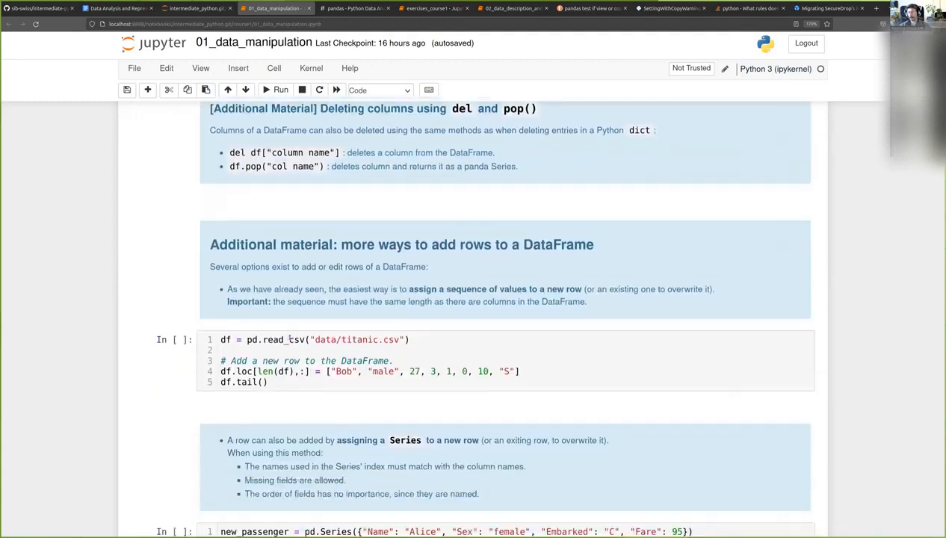
scroll(down, 3)
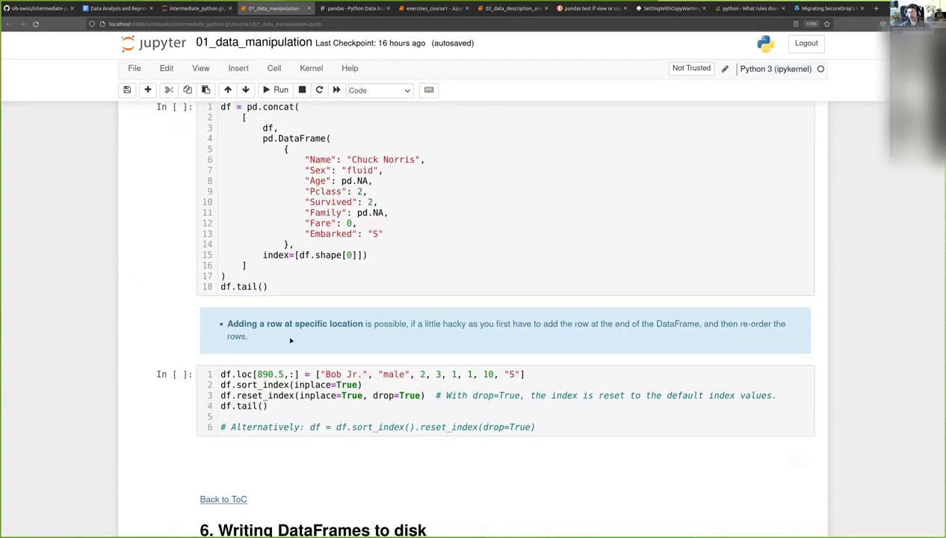
scroll(down, 3)
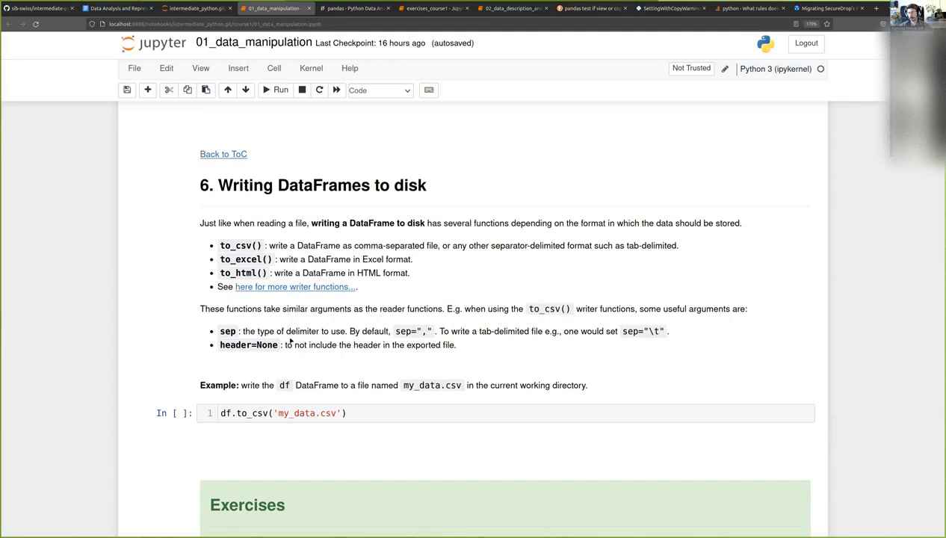
mouse_move(265, 295)
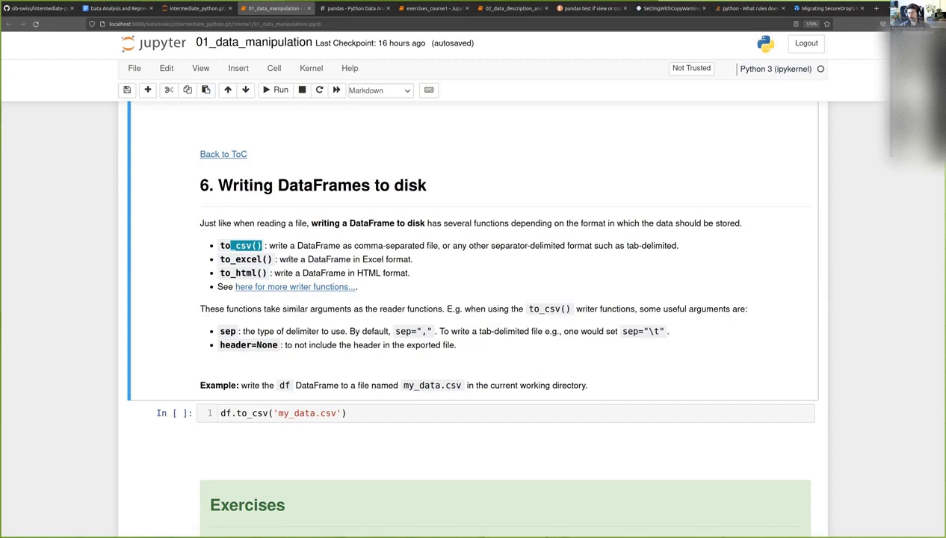
double_click(245, 258)
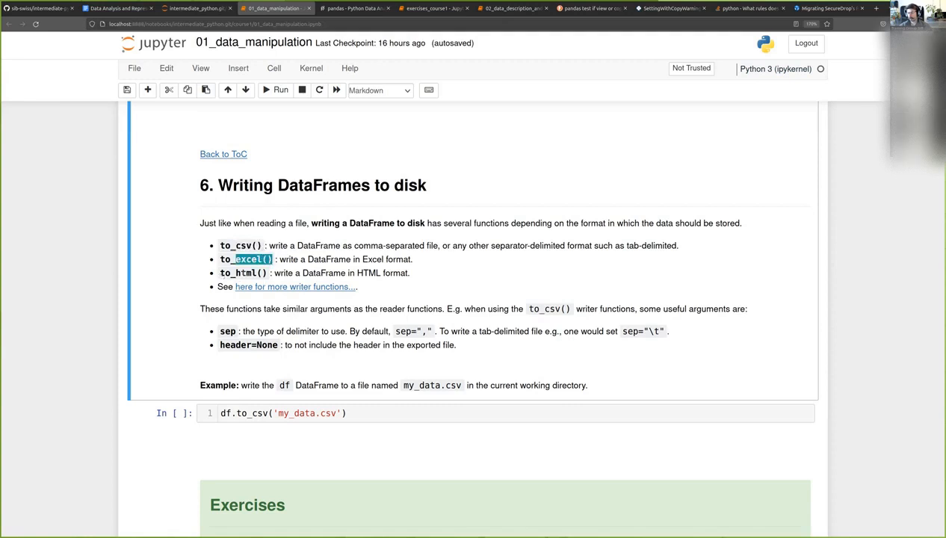
double_click(243, 273)
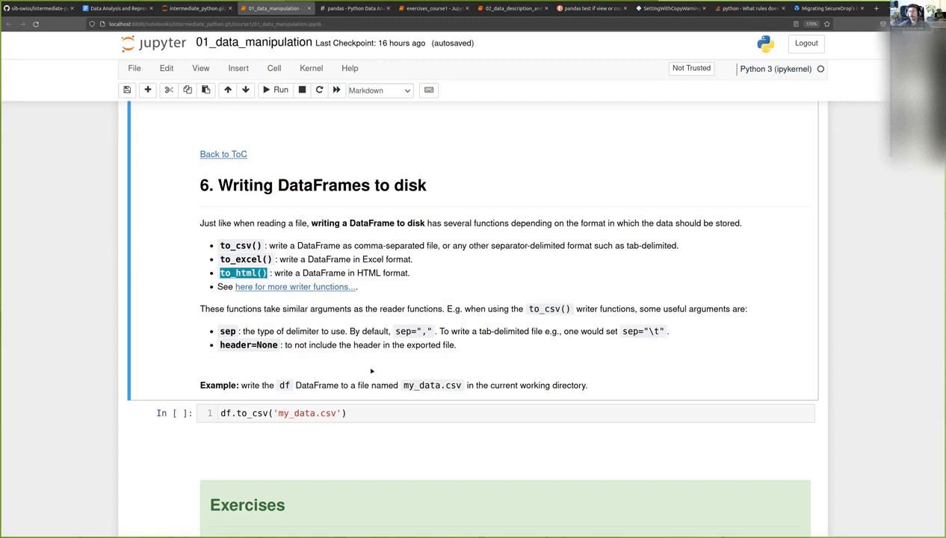
scroll(down, 3)
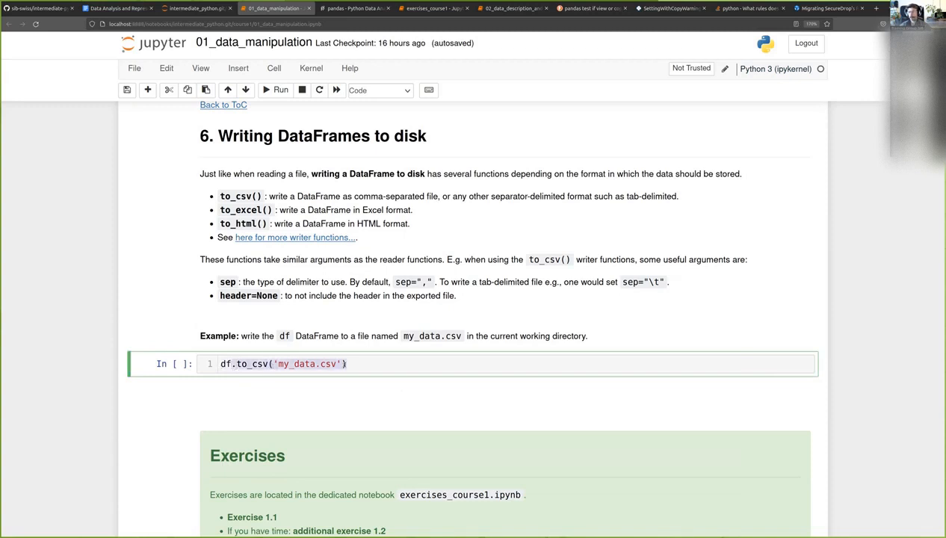
Run the df.to_csv('my_data.csv') cell to write df to disk
click(348, 364)
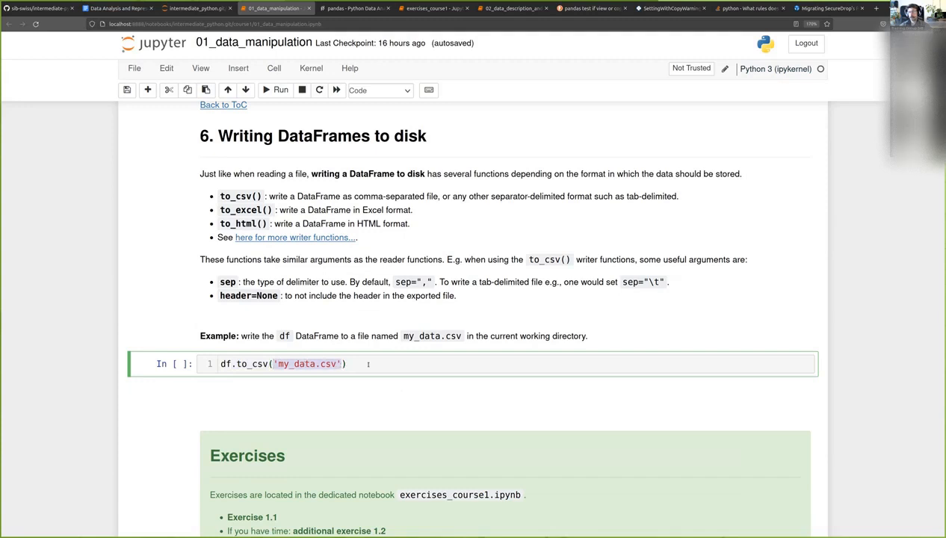
click(346, 364)
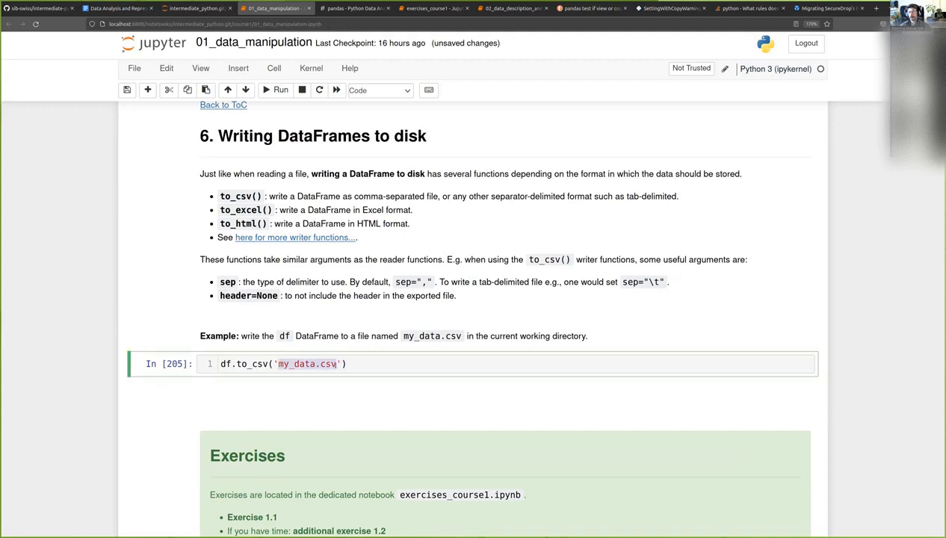
click(217, 8)
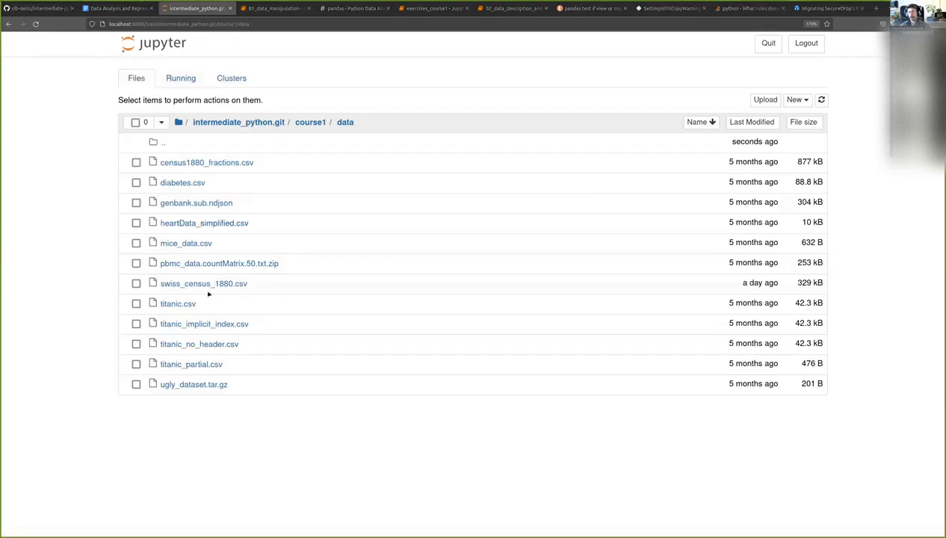
mouse_move(346, 127)
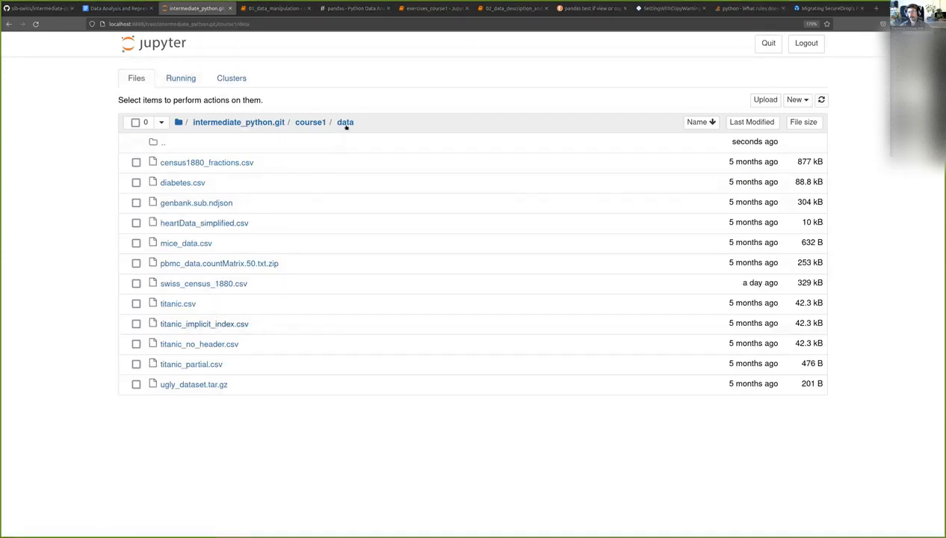
Go up to the course1 folder, where my_data.csv (24.1 kB) is listed
click(310, 122)
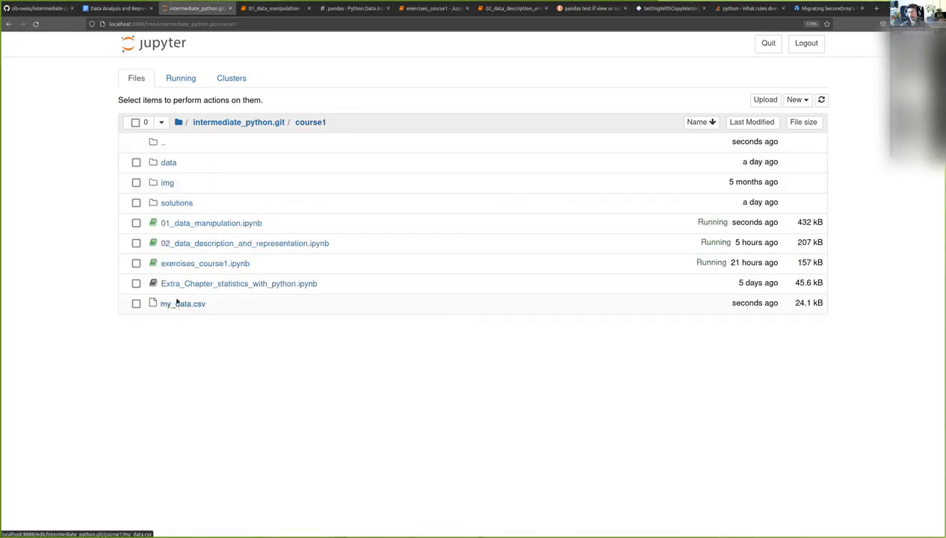
mouse_move(179, 308)
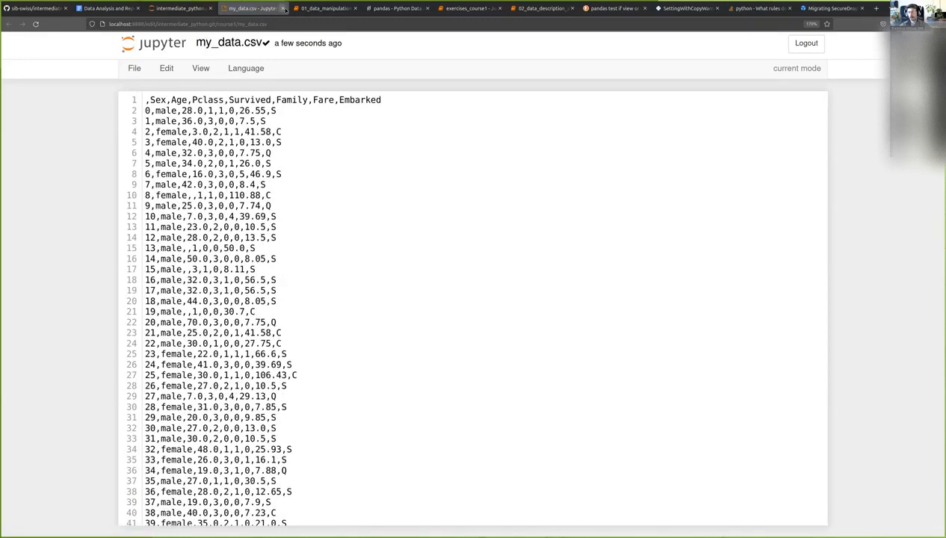
Return to the 01_data_manipulation notebook and highlight the sep argument
click(185, 9)
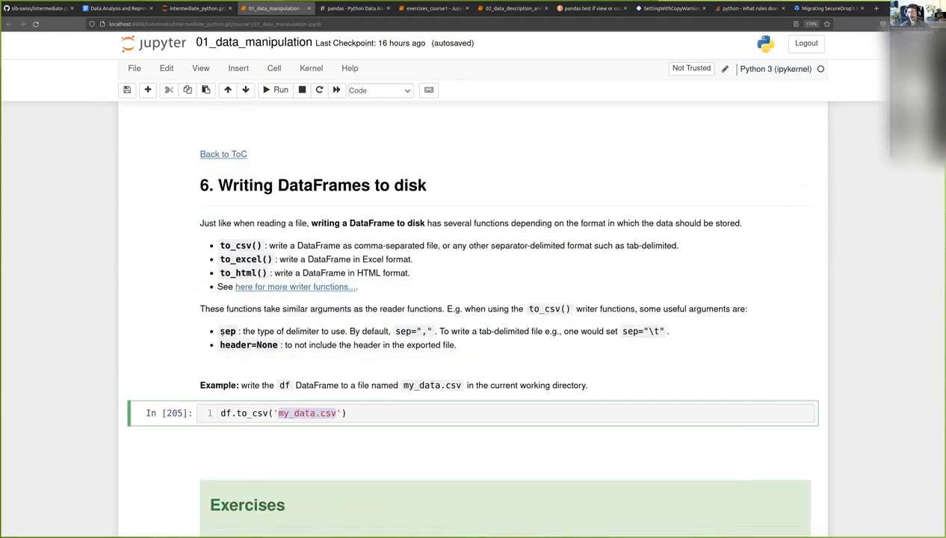
double_click(227, 331)
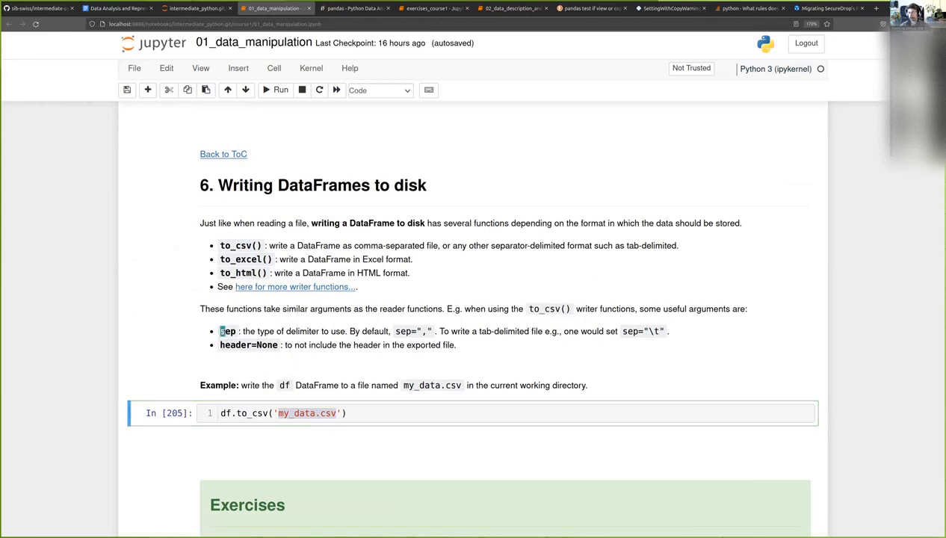